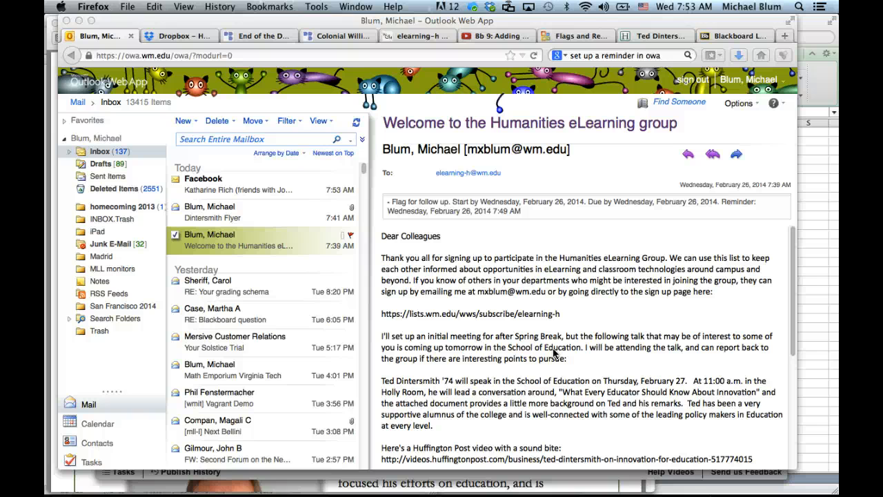
mouse_move(288, 379)
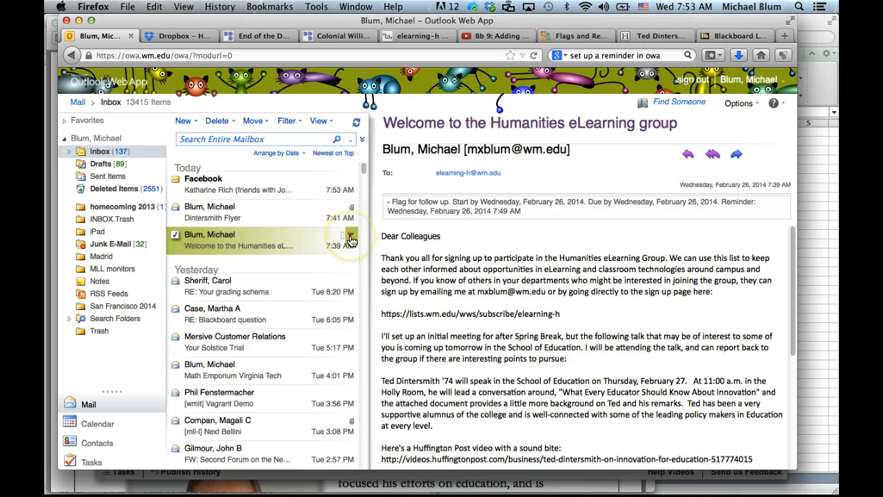
mouse_move(351, 240)
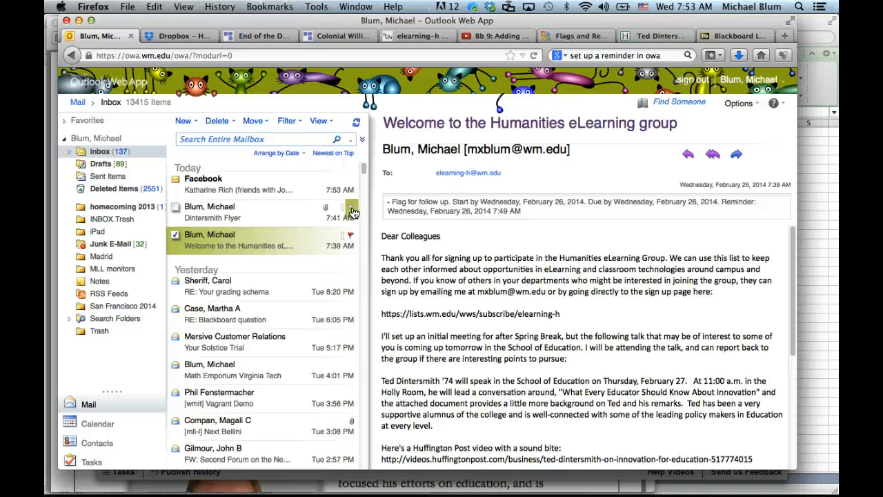
Give the Dintersmith Flyer email a follow-up flag reminding on Feb 27, 2014 at 10:30 AM
click(351, 207)
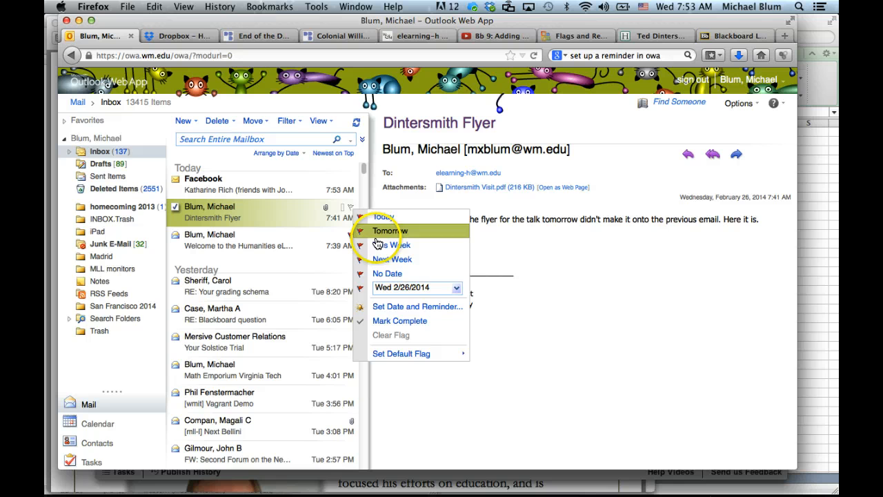
mouse_move(384, 307)
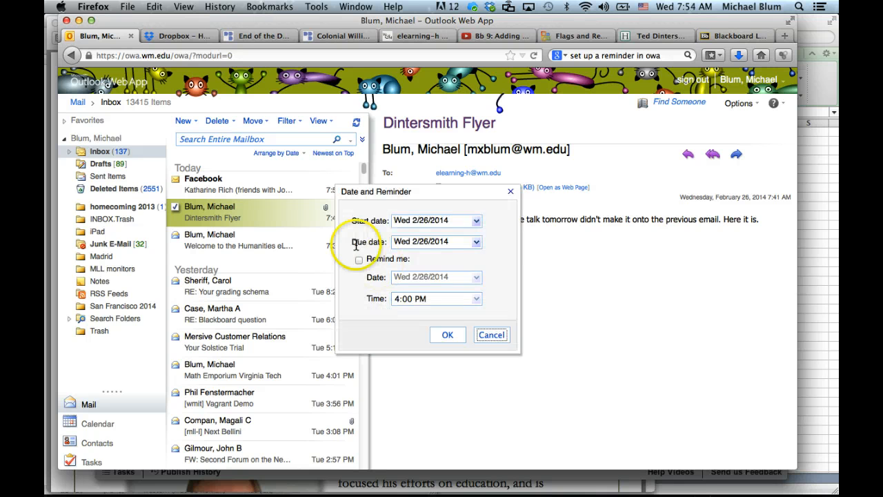
click(359, 260)
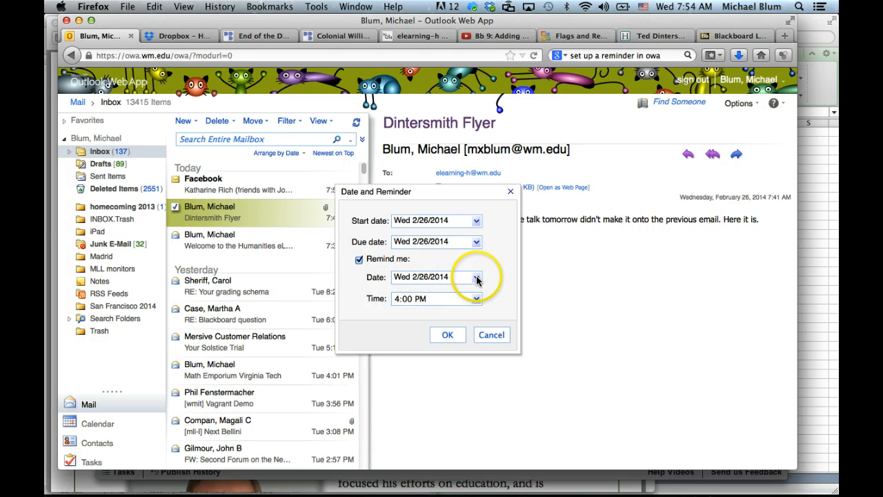
click(476, 276)
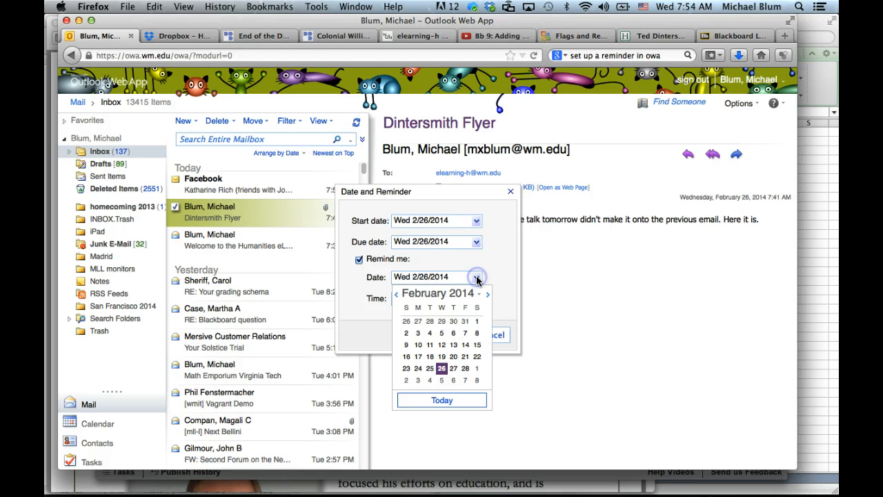
click(453, 367)
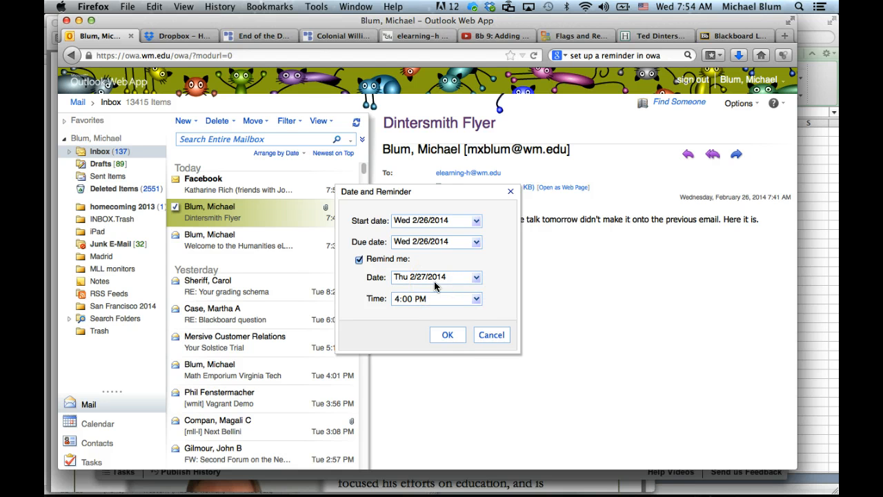
click(476, 298)
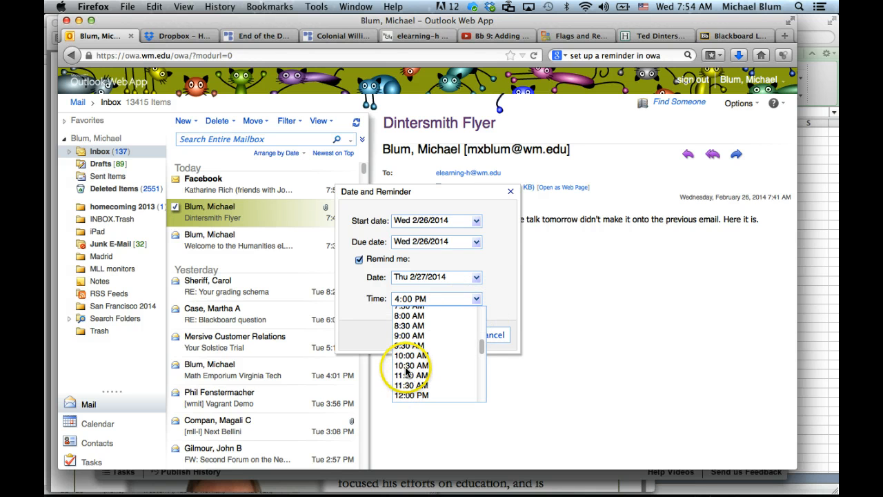
click(409, 364)
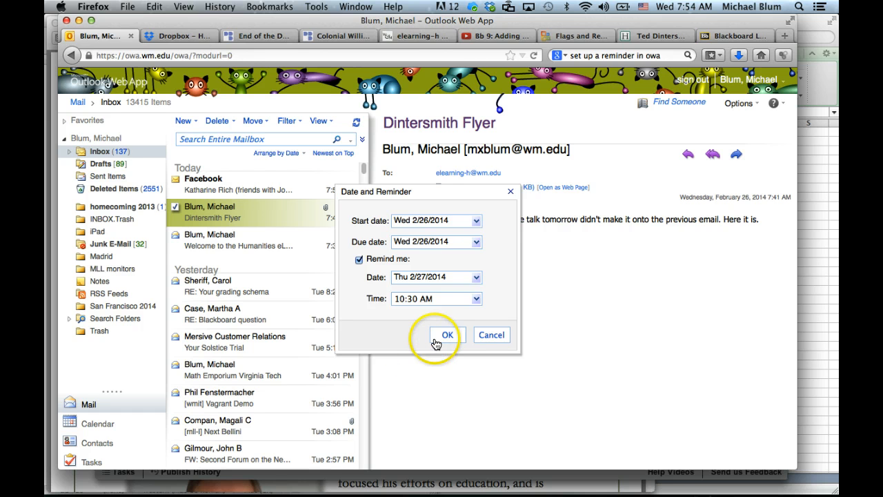
click(447, 335)
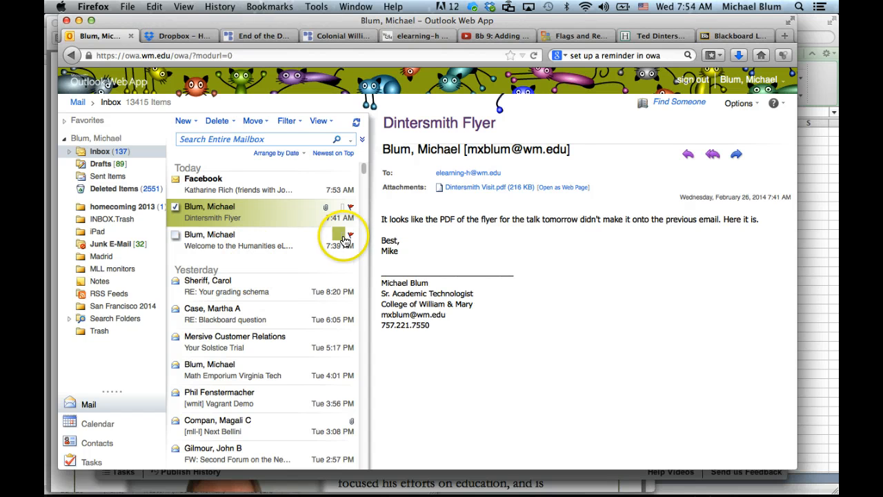
mouse_move(345, 240)
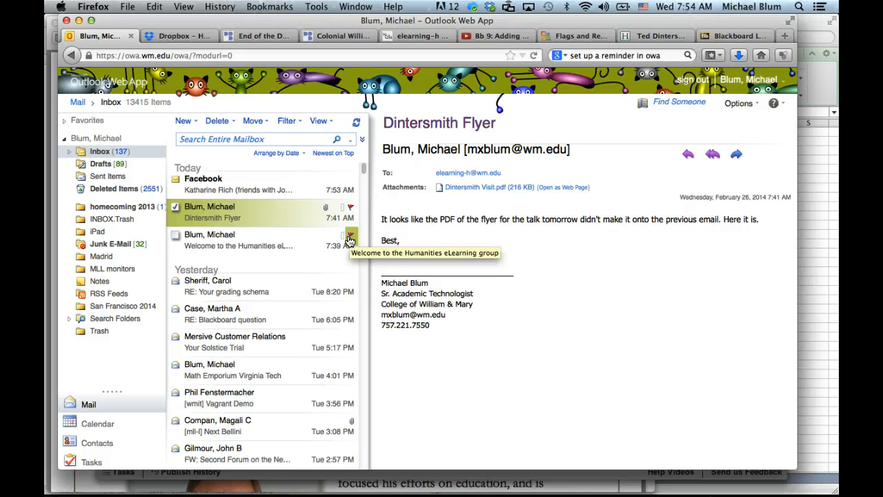
Flag the Humanities eLearning welcome email with a Remind me time of 7:56 AM today
click(351, 240)
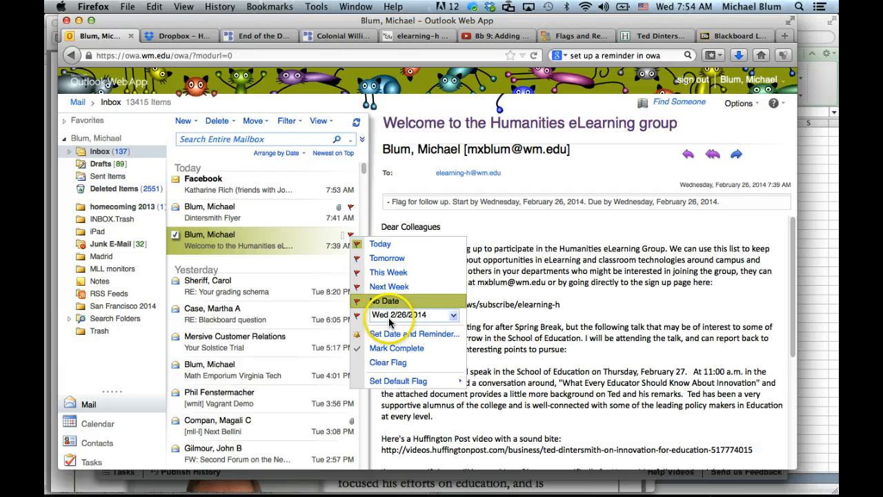
click(414, 334)
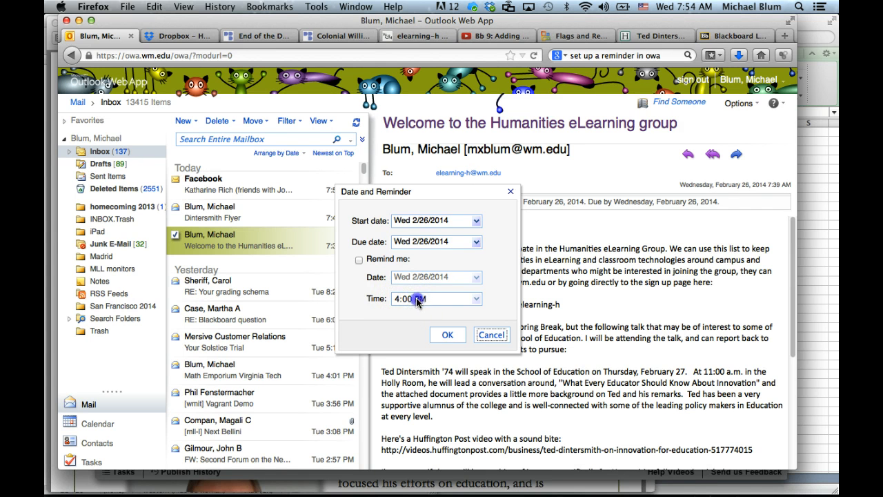
click(359, 259)
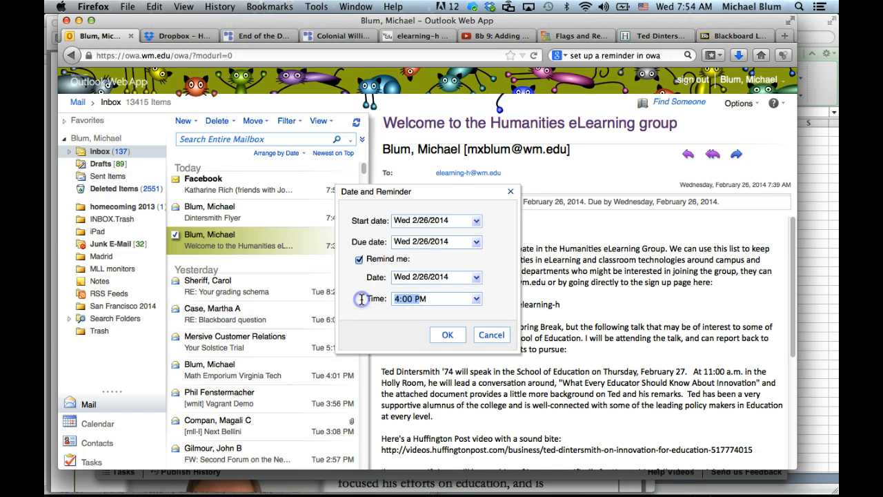
text(7:56M)
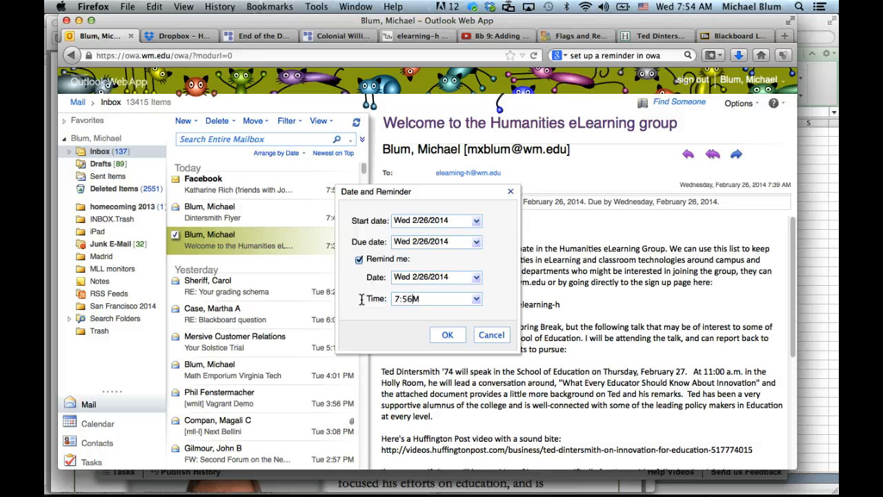
key(Backspace)
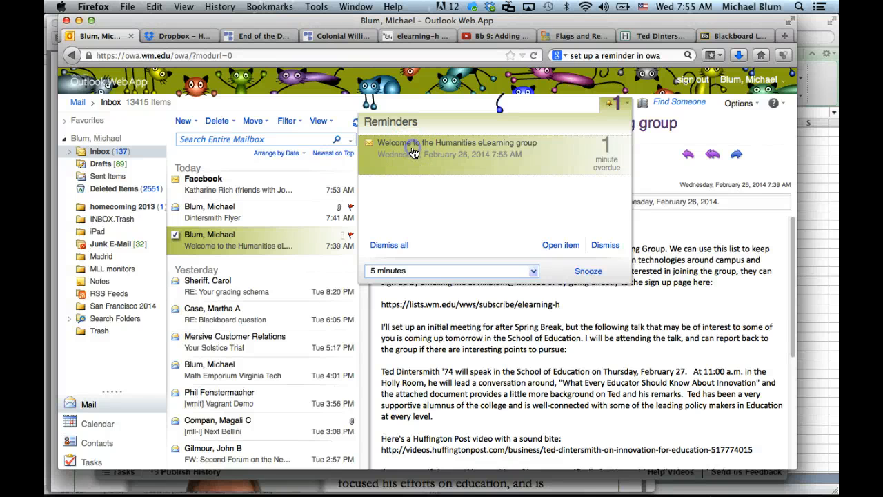
Select the 1-minute-overdue welcome email reminder and dismiss it
click(560, 245)
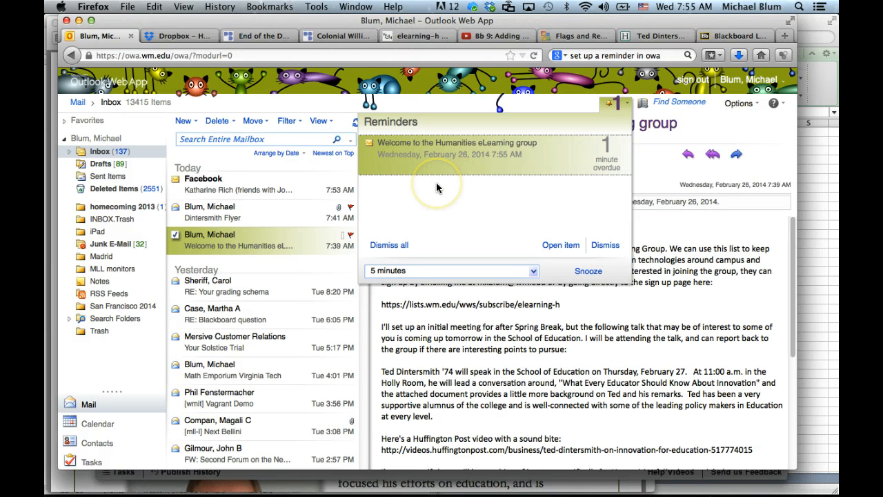
mouse_move(490, 229)
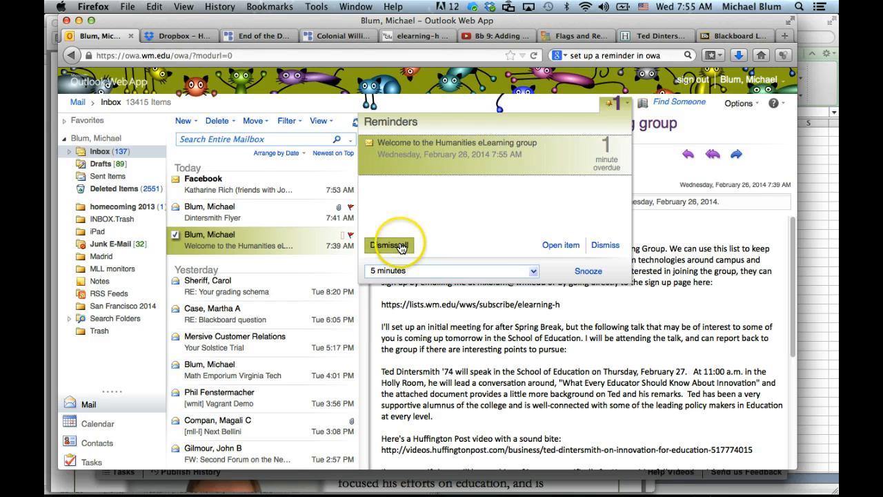
click(390, 246)
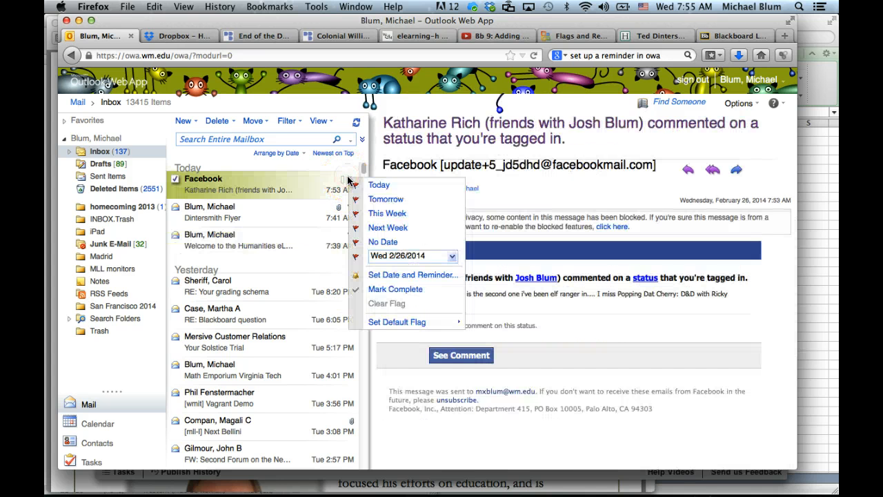
Flag the Facebook message with a Remind me time of 7:56 AM today and confirm
click(412, 275)
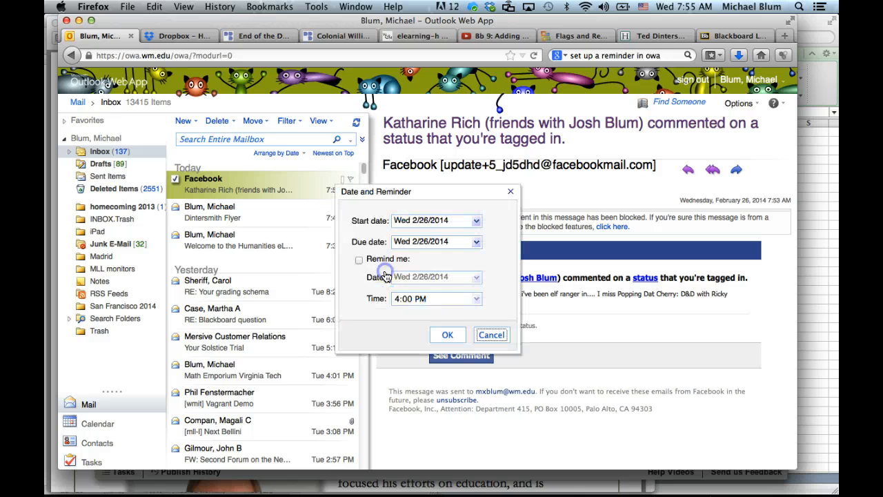
click(359, 260)
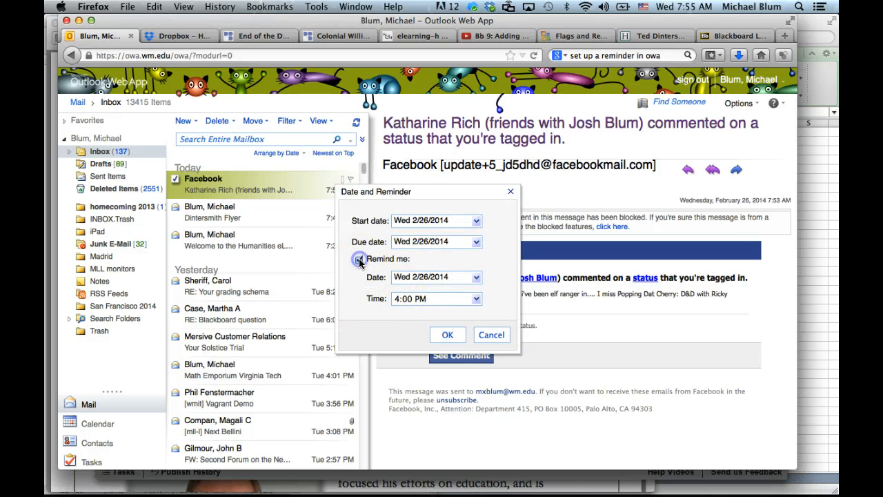
click(359, 259)
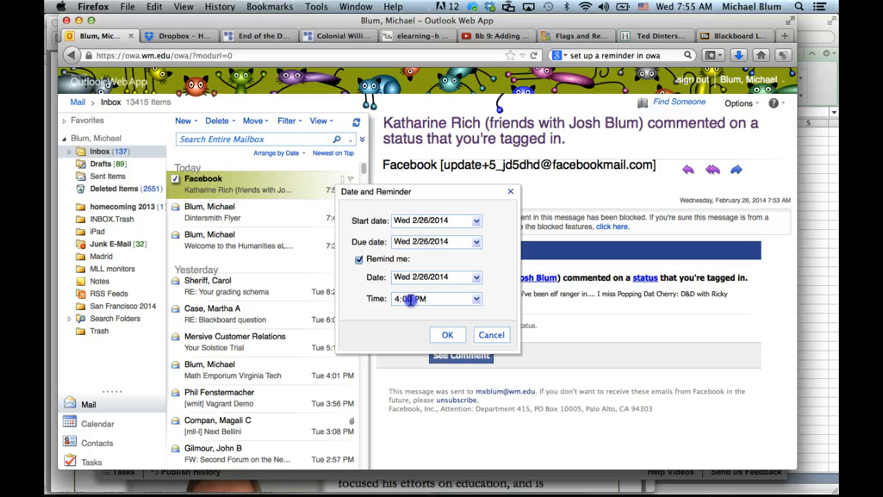
text(7 PM)
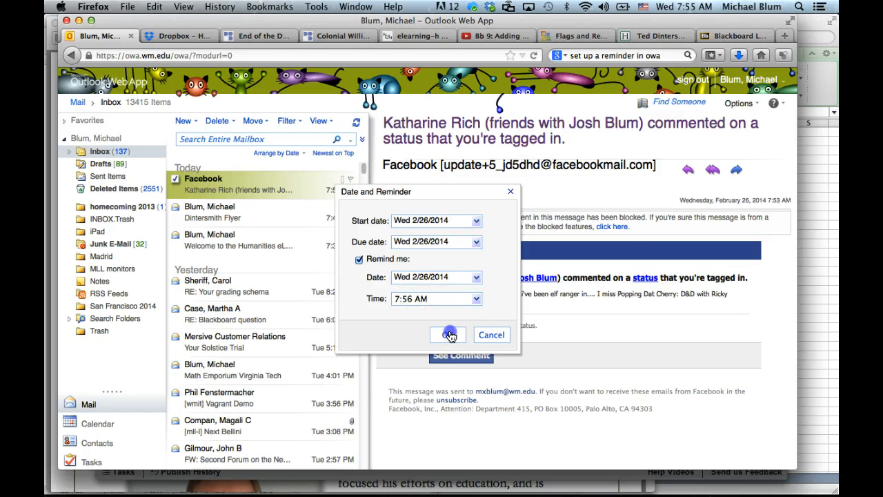
click(448, 336)
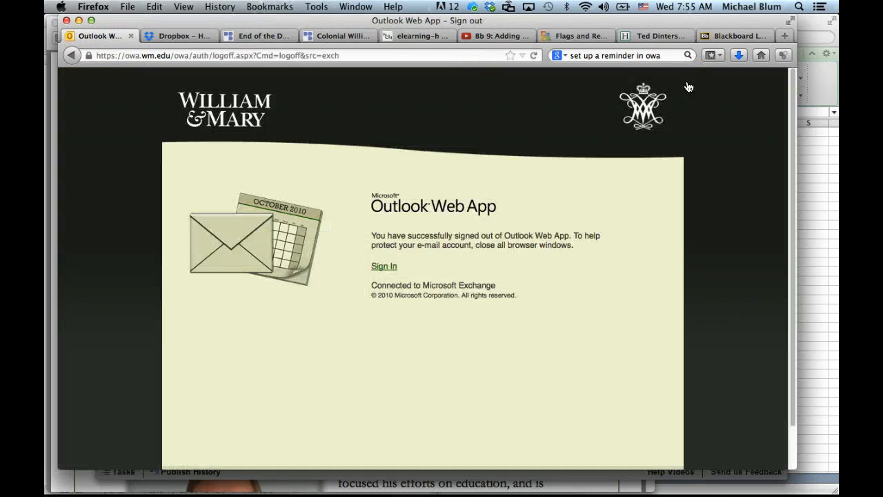
mouse_move(364, 381)
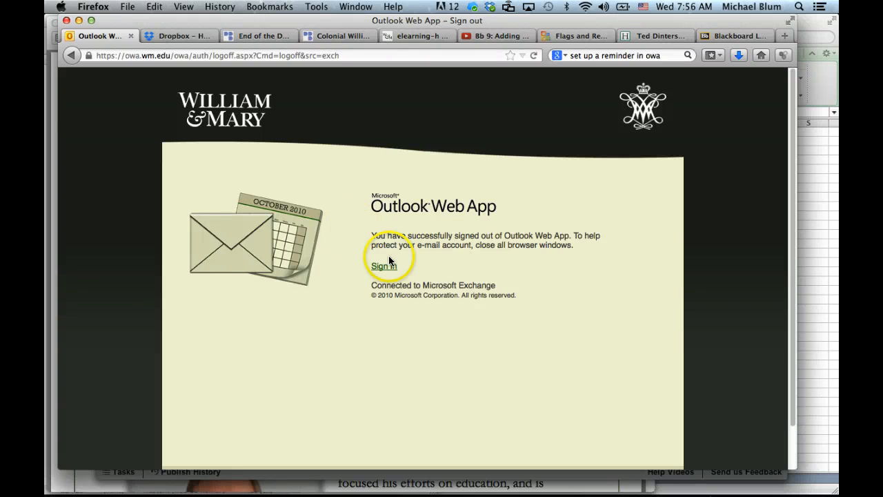
Return to the sign-in page, enter the password and sign back into the mailbox
click(381, 267)
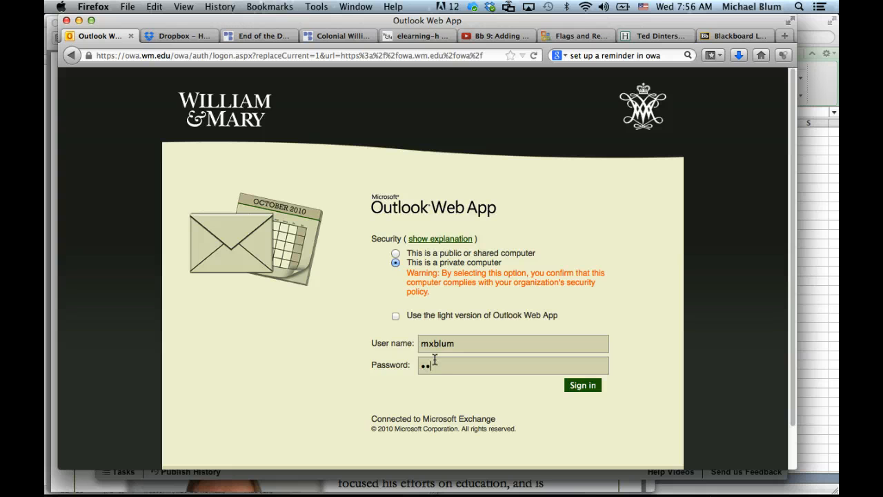
text(password)
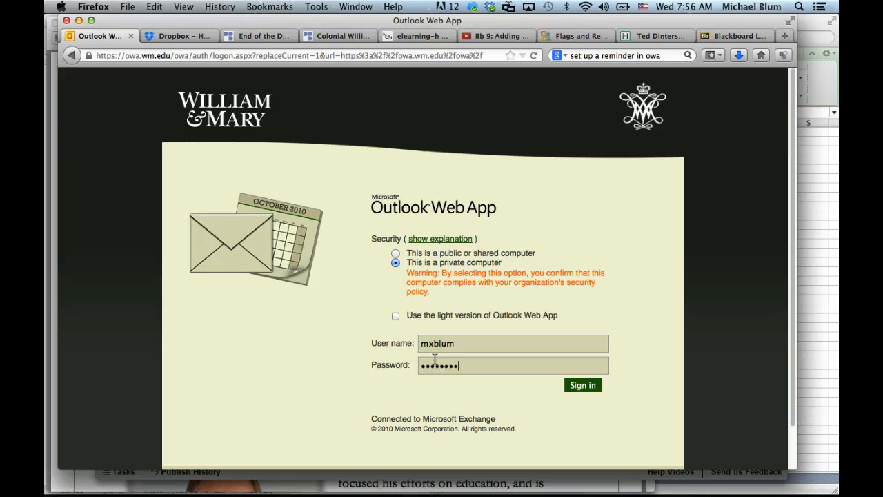
click(583, 385)
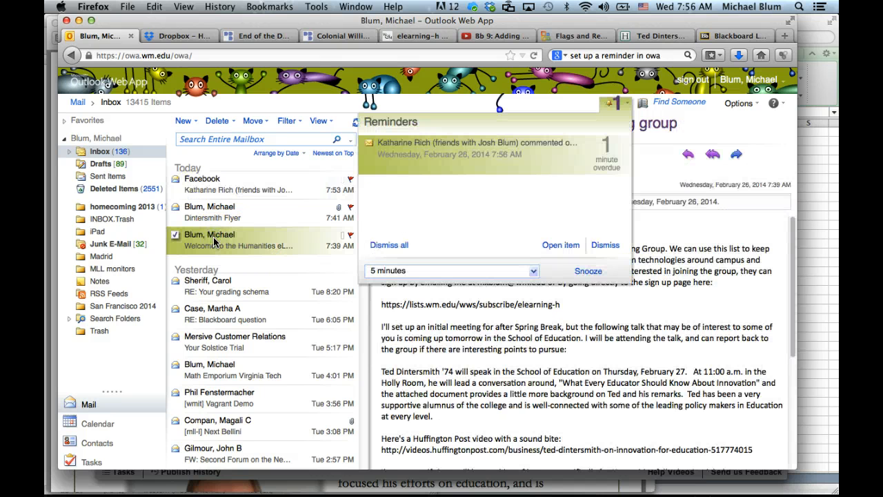
mouse_move(416, 153)
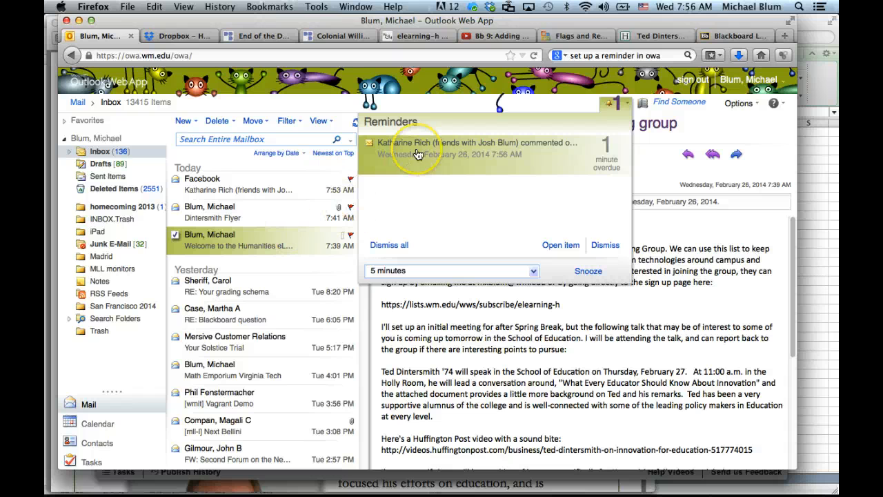
mouse_move(403, 125)
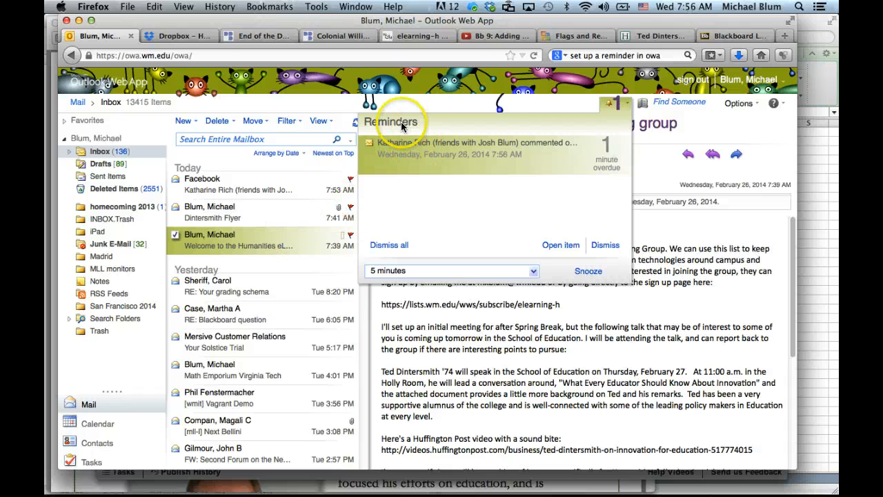
mouse_move(604, 171)
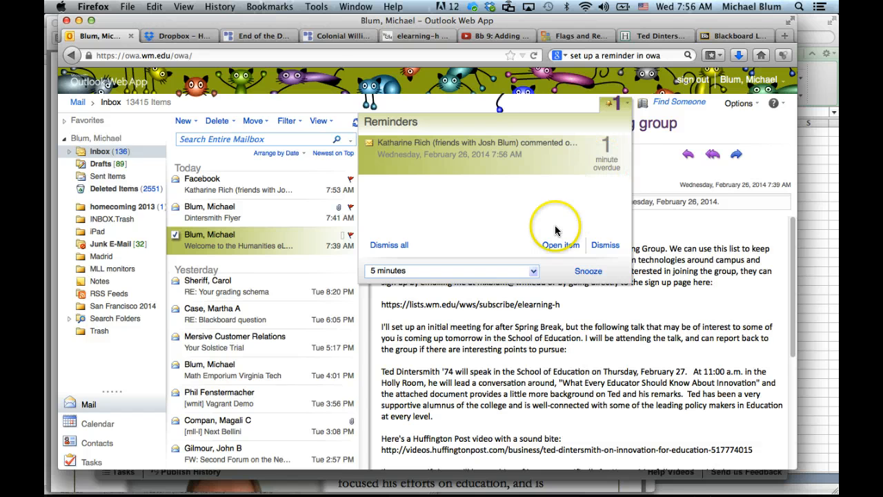
Open the Facebook tagging message via the reminder's Open item
click(561, 245)
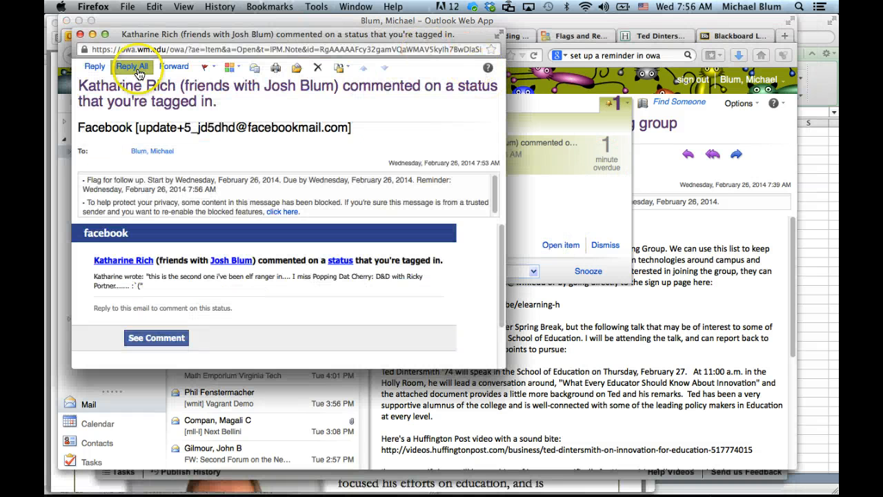